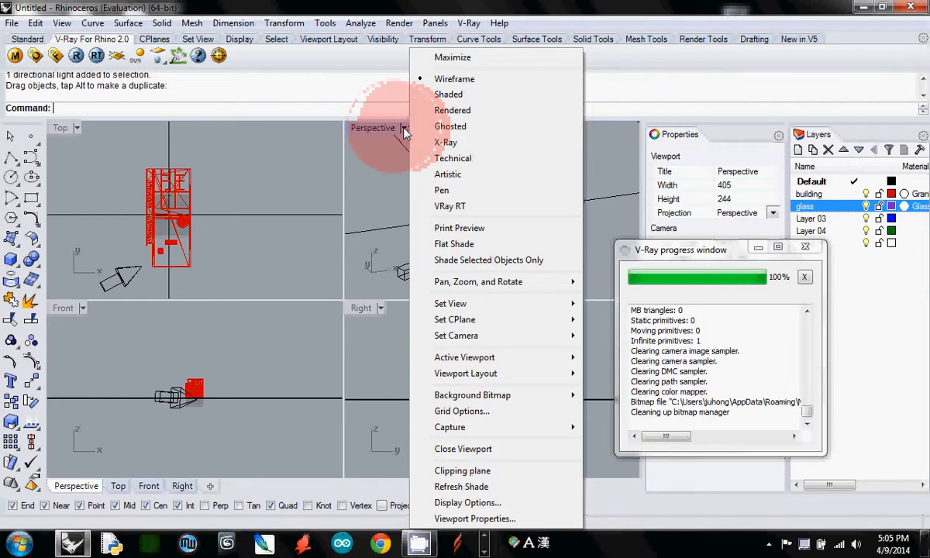
# - Open the Named Views manager from the Perspective viewport's Set View menu
pyautogui.click(450, 302)
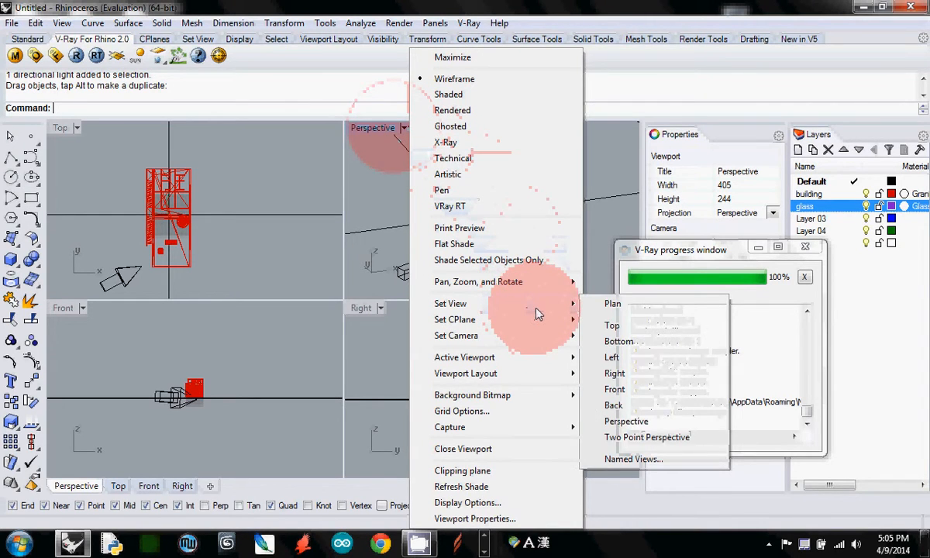
pyautogui.moveTo(633, 459)
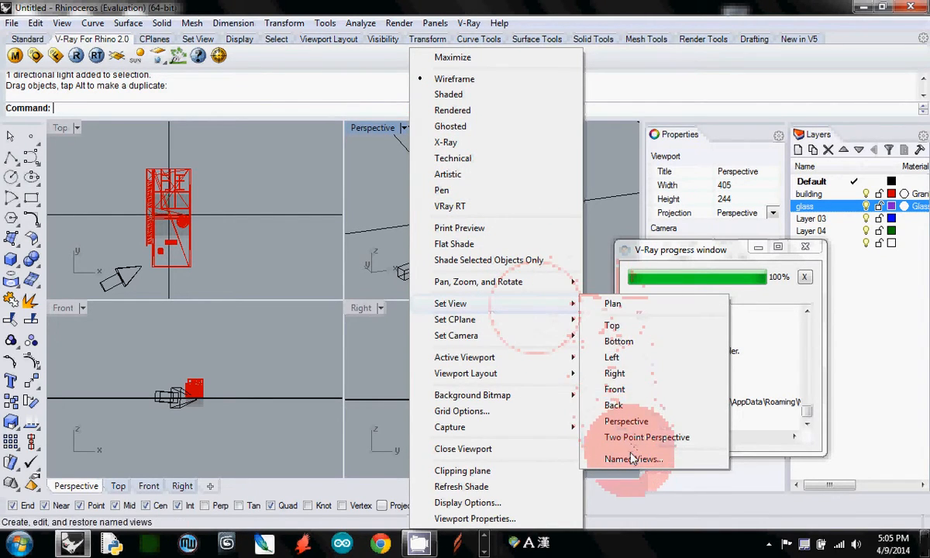
pyautogui.click(633, 459)
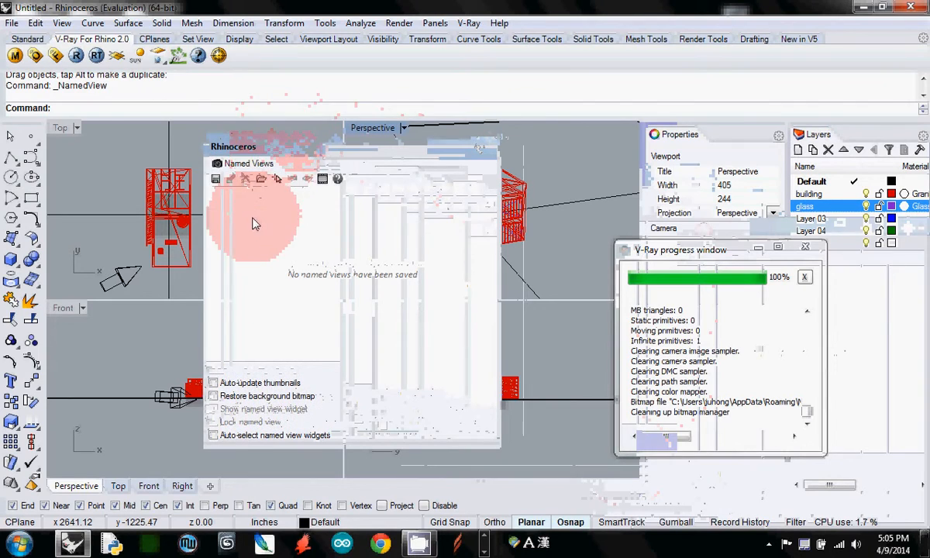
pyautogui.moveTo(216, 178)
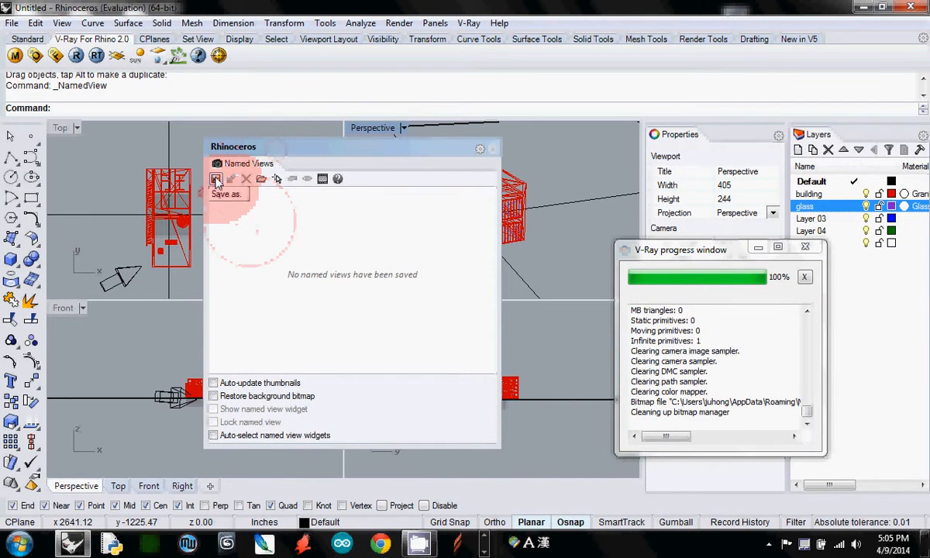
# - Save the perspective camera as the named view 'Exterior View'
pyautogui.click(217, 179)
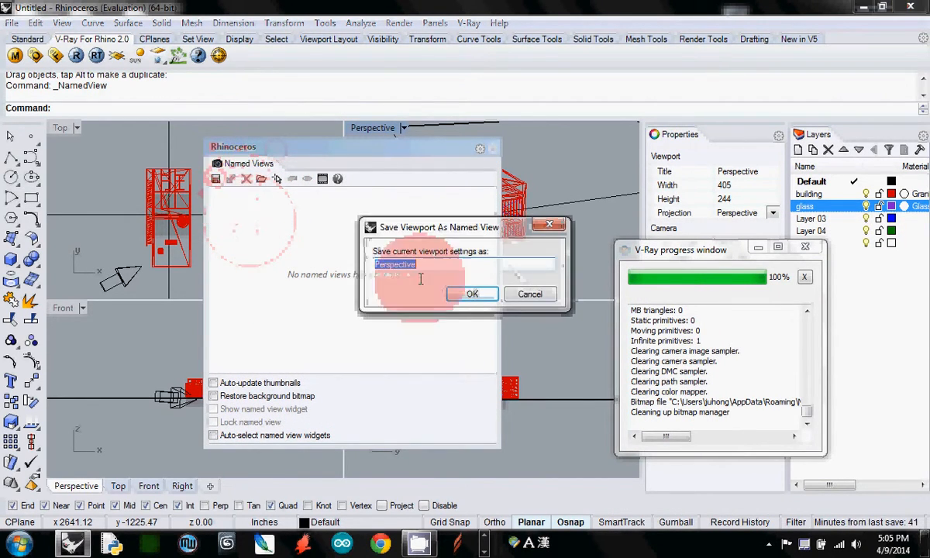
pyautogui.write('Ex')
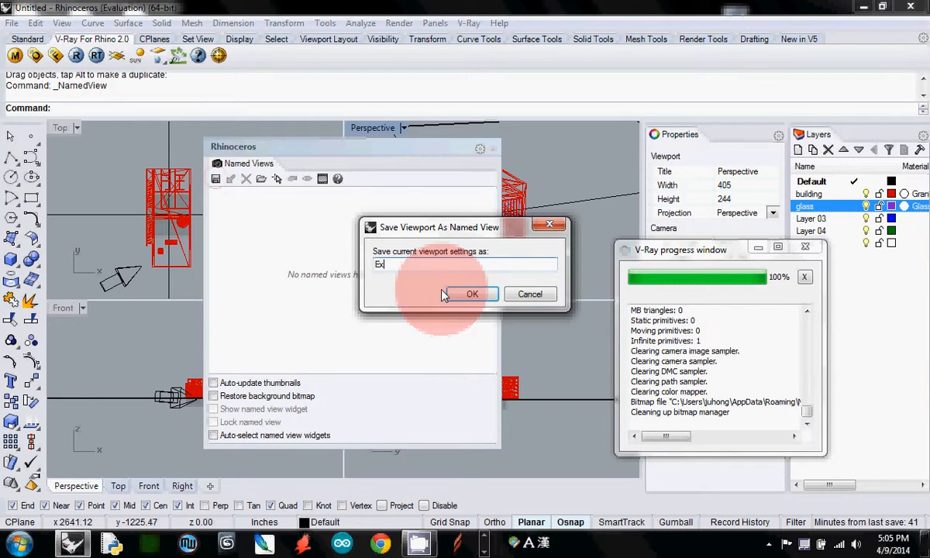
pyautogui.write('terior V')
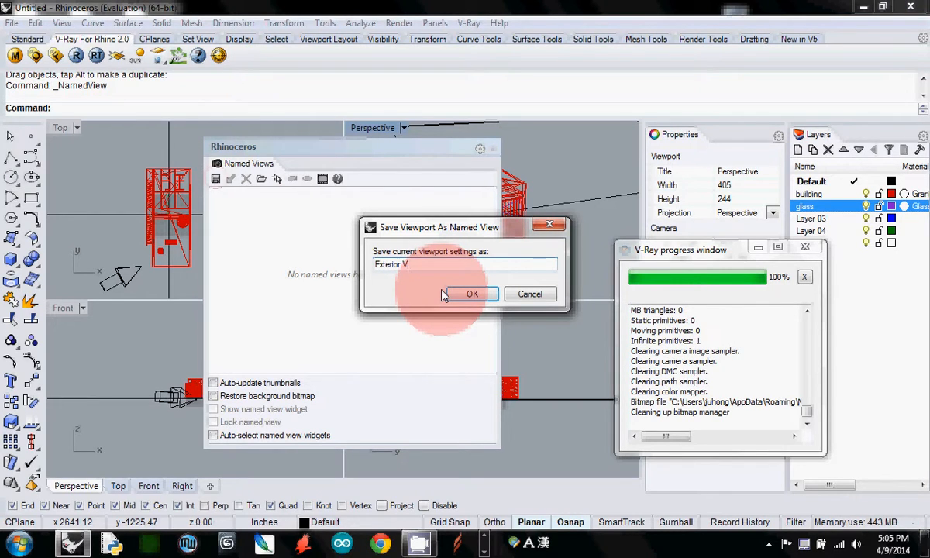
pyautogui.click(472, 293)
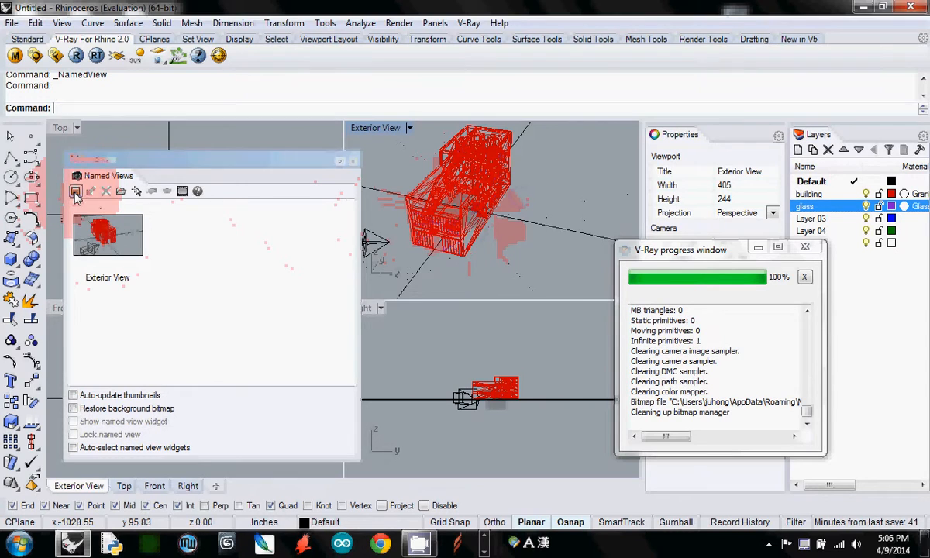
# - Save 'Exterior View 2', then restore each view, ending on Exterior View 2
pyautogui.click(76, 190)
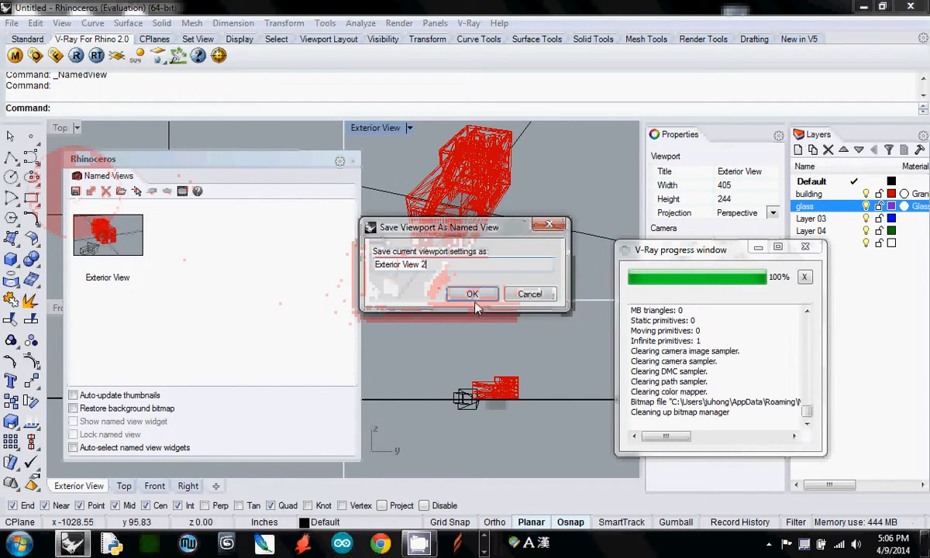
pyautogui.click(472, 293)
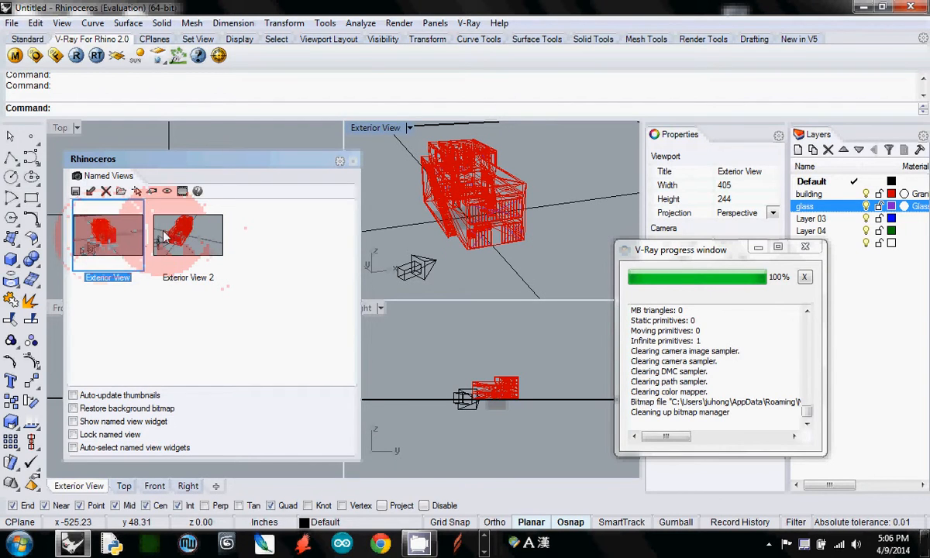
pyautogui.click(187, 232)
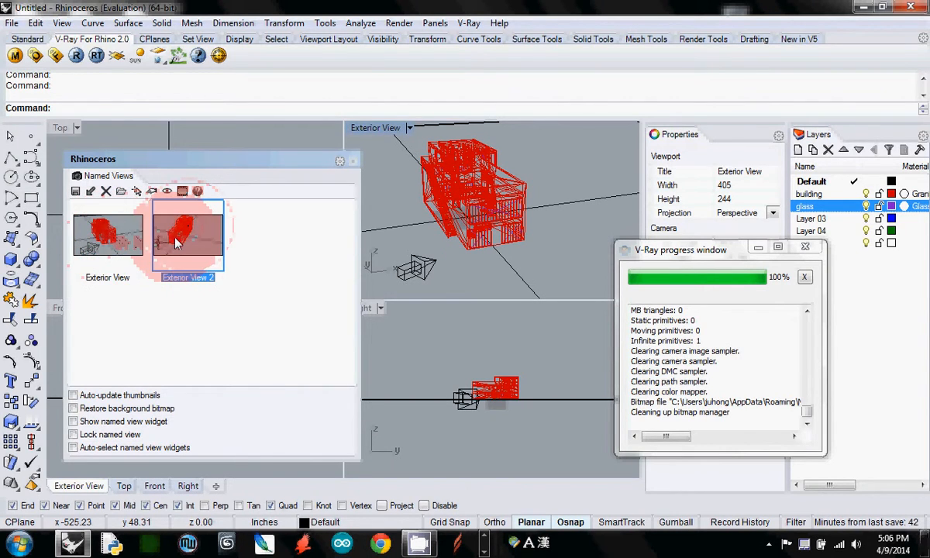
pyautogui.click(107, 234)
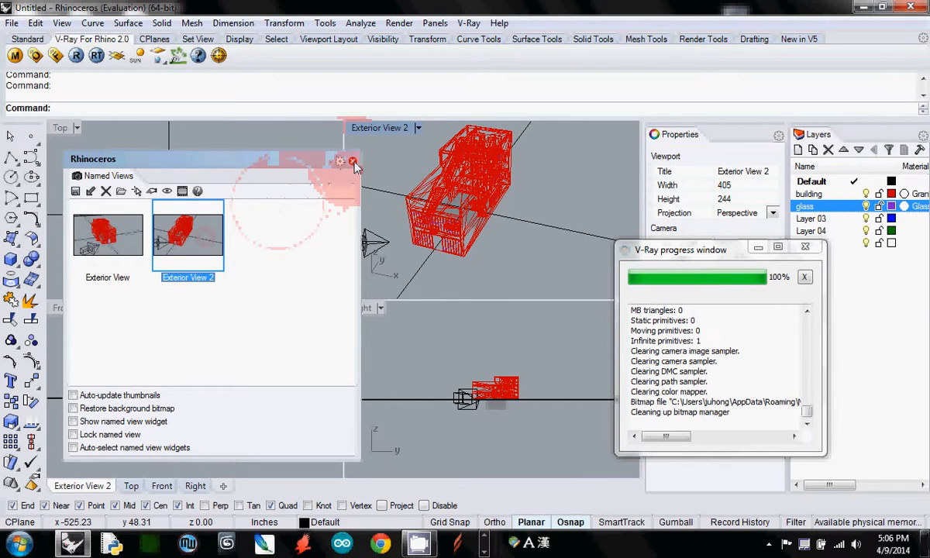
# - Close the Named Views panel, leaving the four viewports visible
pyautogui.click(355, 160)
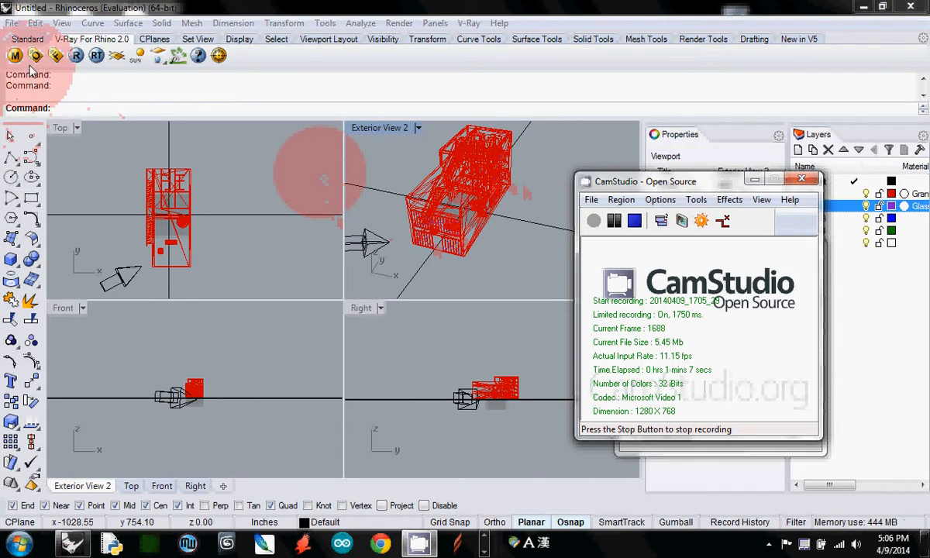
pyautogui.moveTo(35, 55)
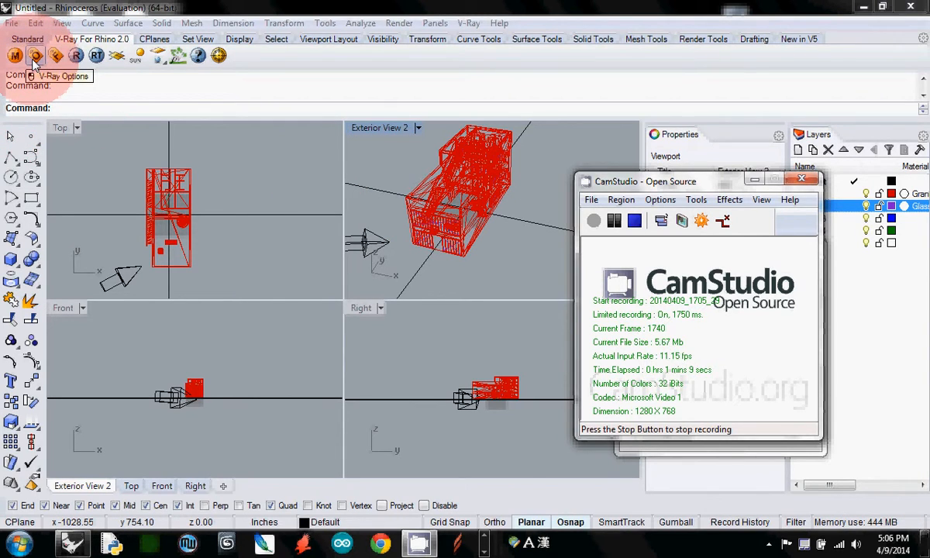
# - Override the V-Ray output size with the viewport aspect, giving 800 × 481
pyautogui.click(35, 55)
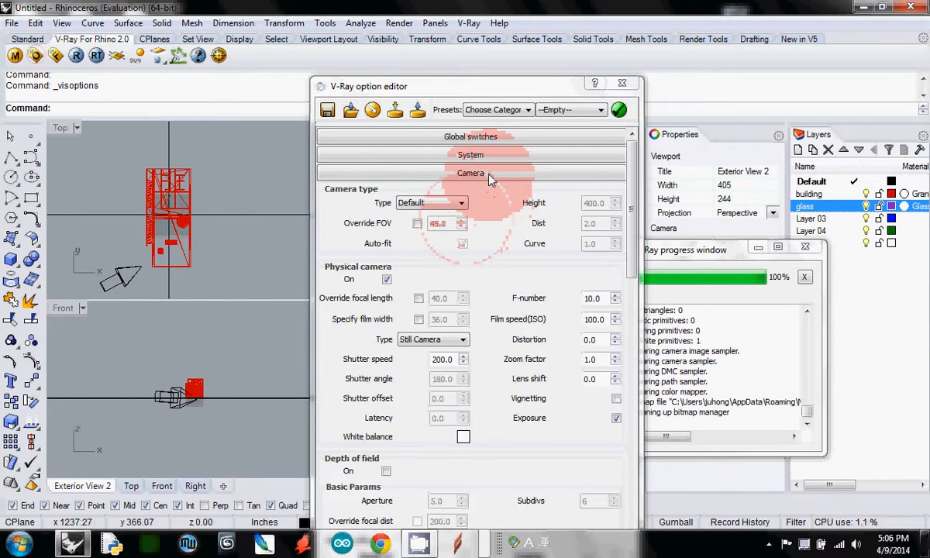
pyautogui.scroll(-3)
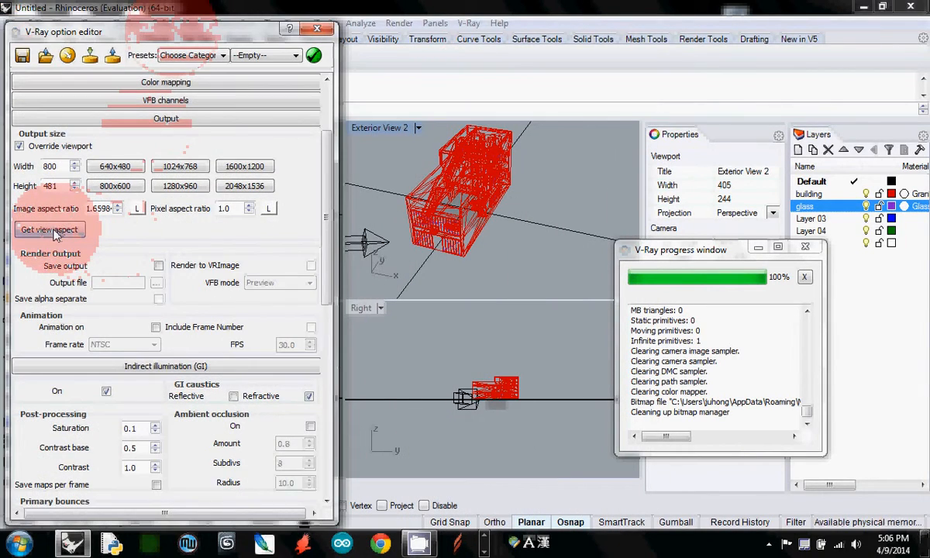
pyautogui.moveTo(98, 234)
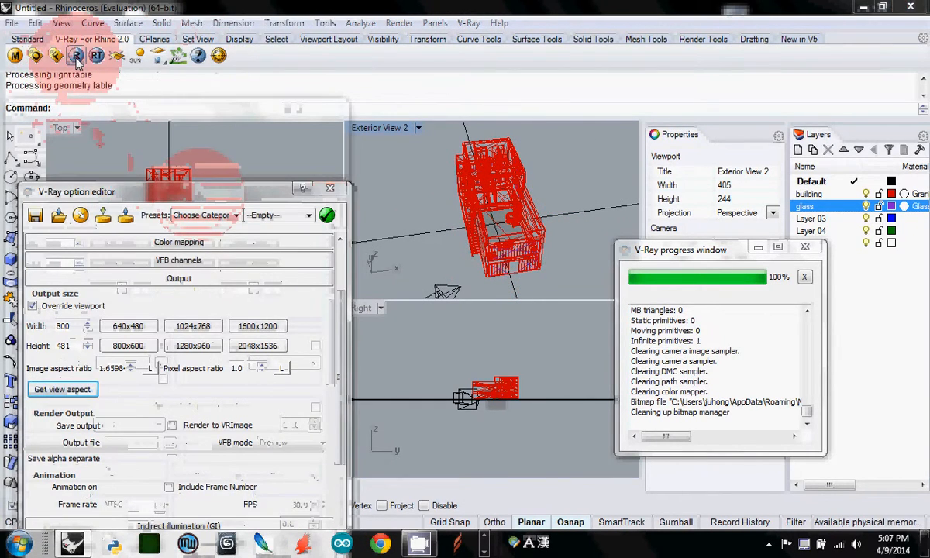
# - Render Exterior View 2 with V-Ray as a test render
pyautogui.click(76, 55)
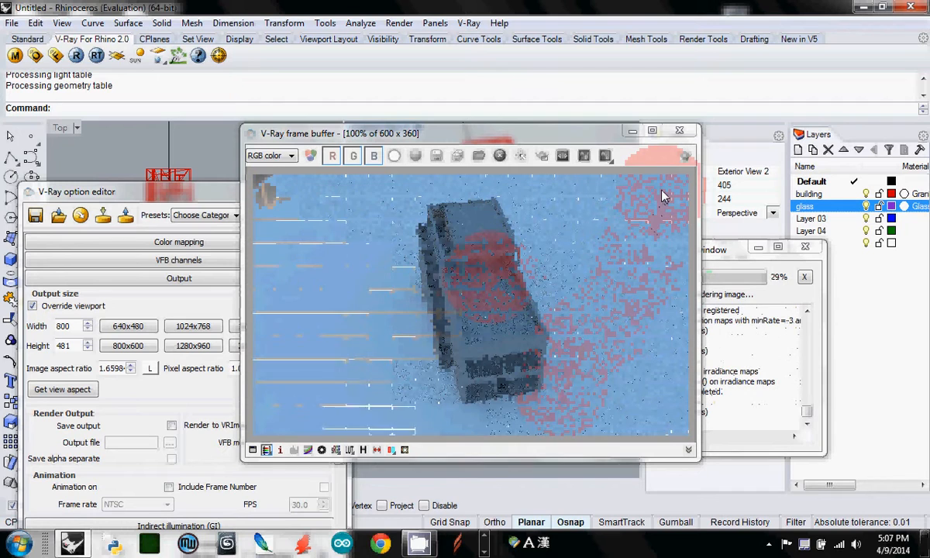
pyautogui.click(685, 156)
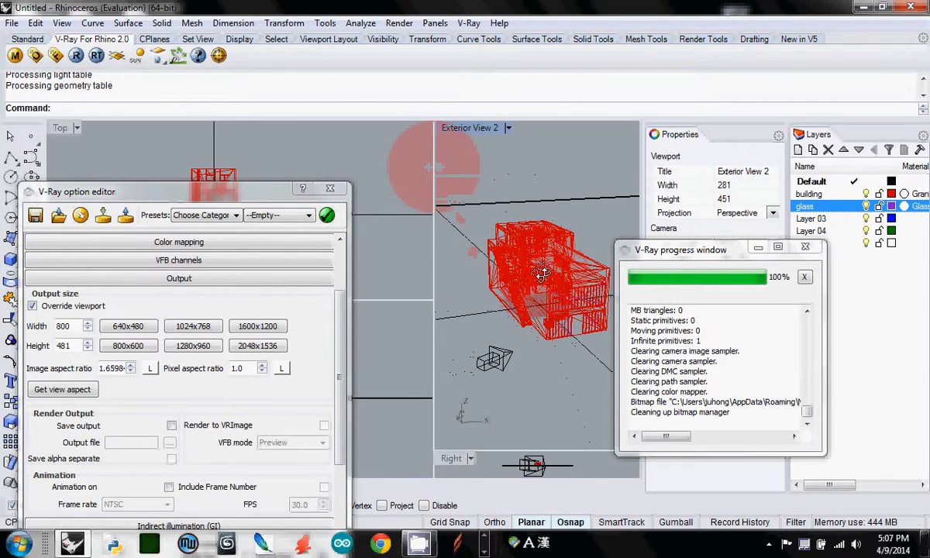
# - Get the view aspect again so the V-Ray output becomes 800 × 1283
pyautogui.click(63, 389)
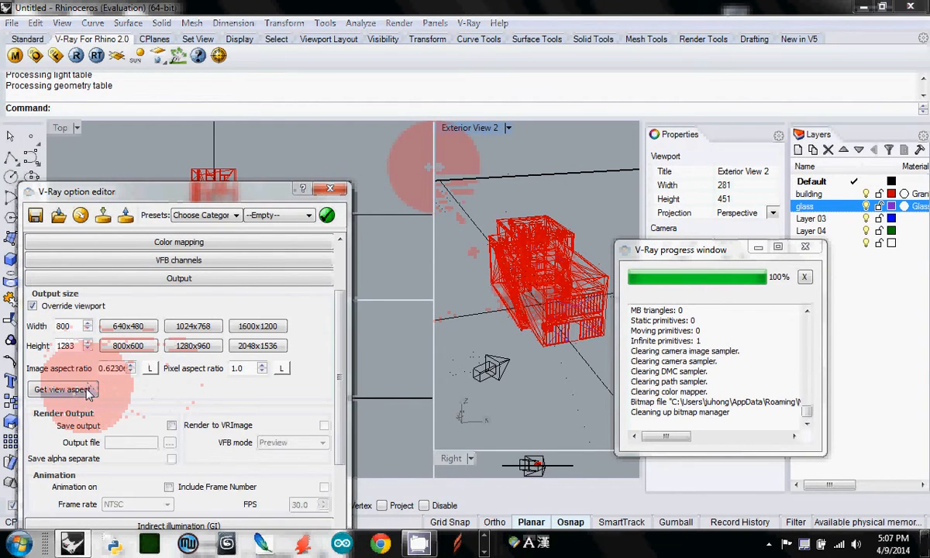
pyautogui.click(63, 389)
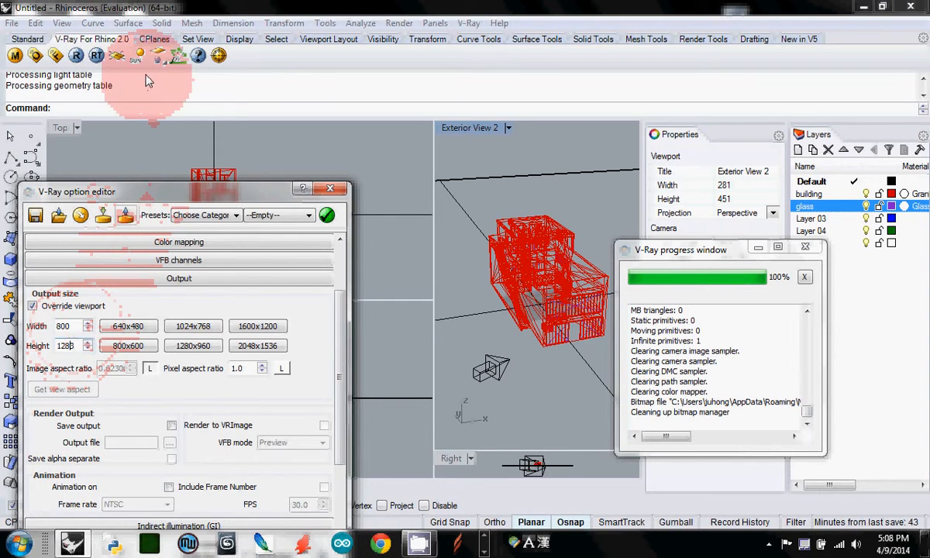
pyautogui.moveTo(153, 114)
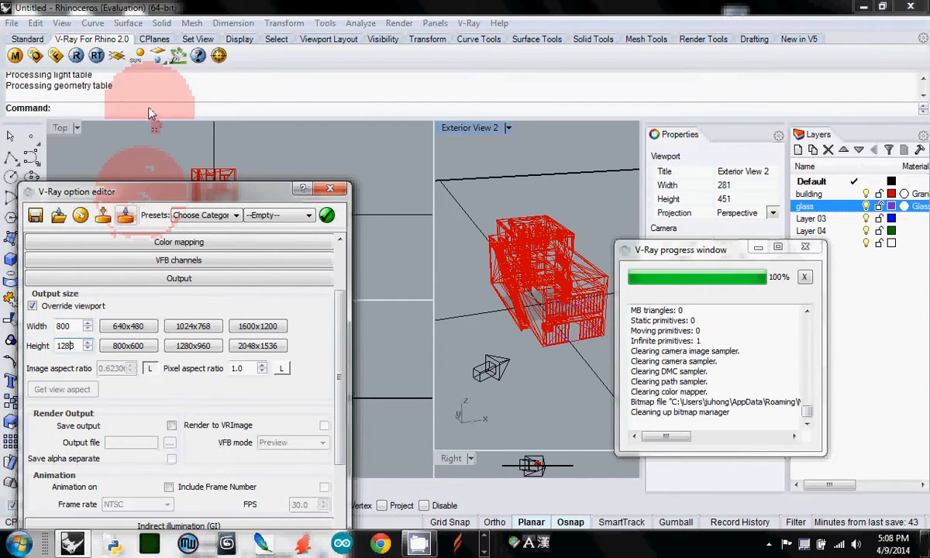